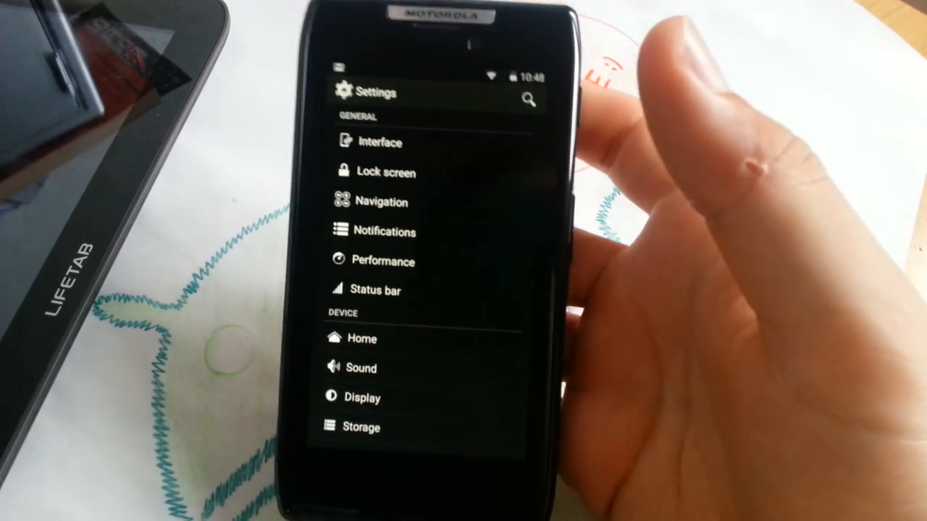
# Scroll the wallpaper source strip and launch Liquid Papers to start fetching wallpapers from the server.
pyautogui.scroll(-3)
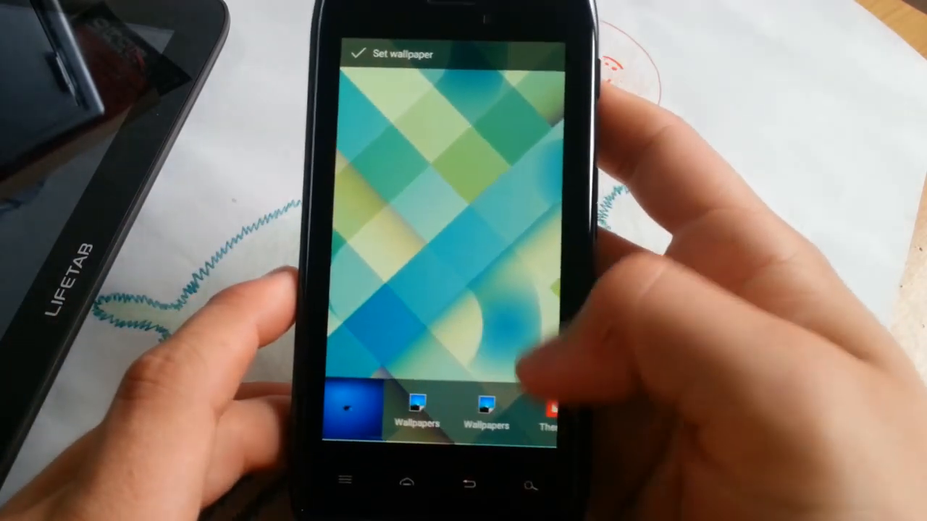
pyautogui.hscroll(-3)
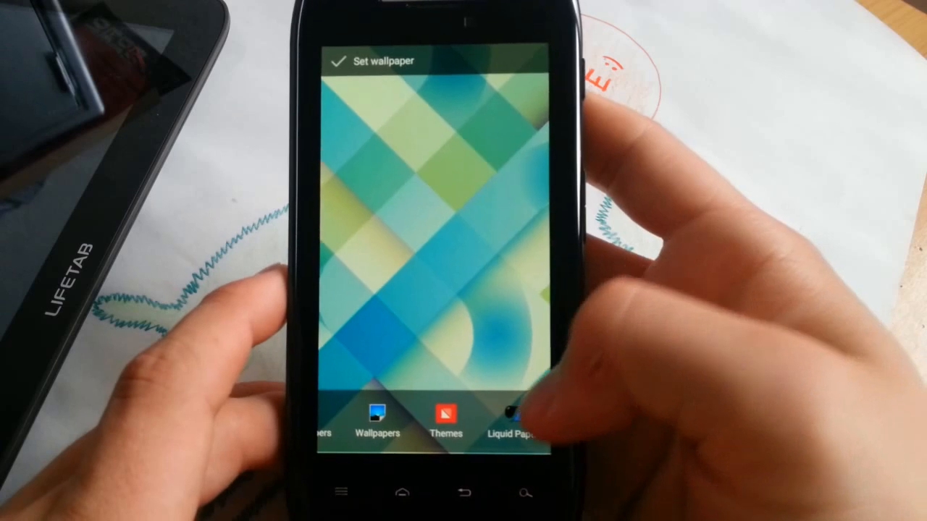
pyautogui.click(514, 420)
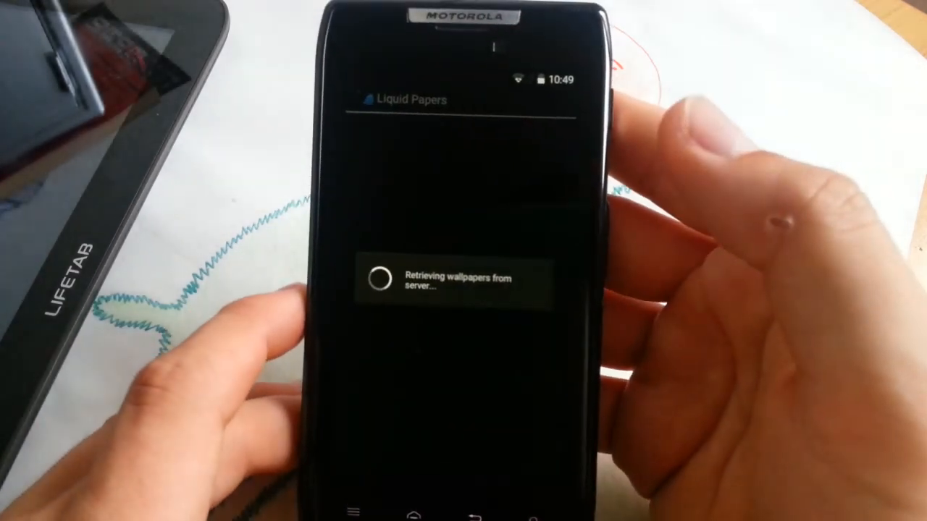